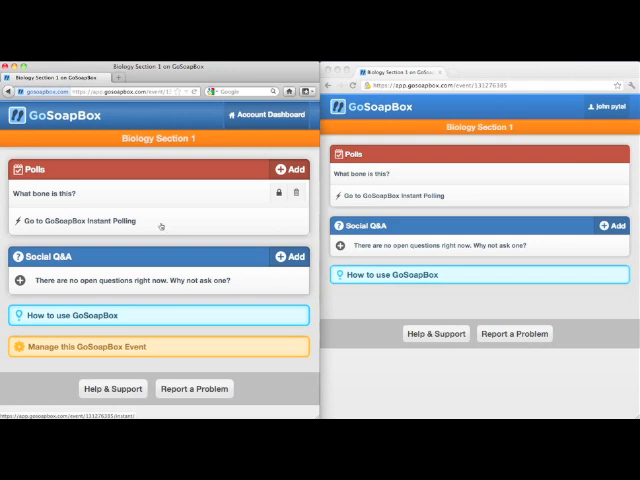
Launch GoSoapBox Instant Polling for Biology Section 1 from the Polls menu
left_click(80, 221)
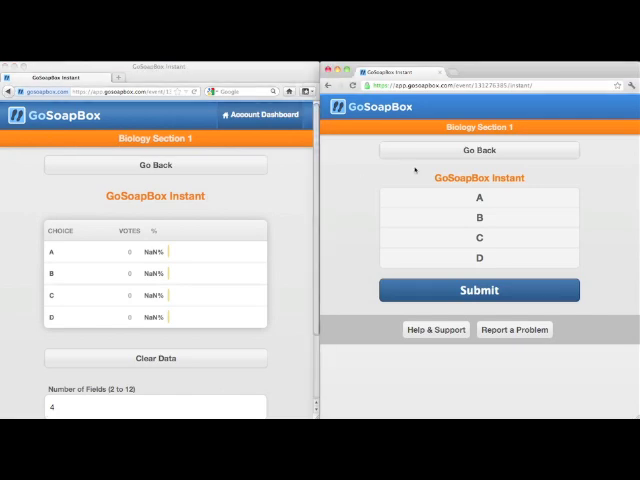
scroll("down", 3)
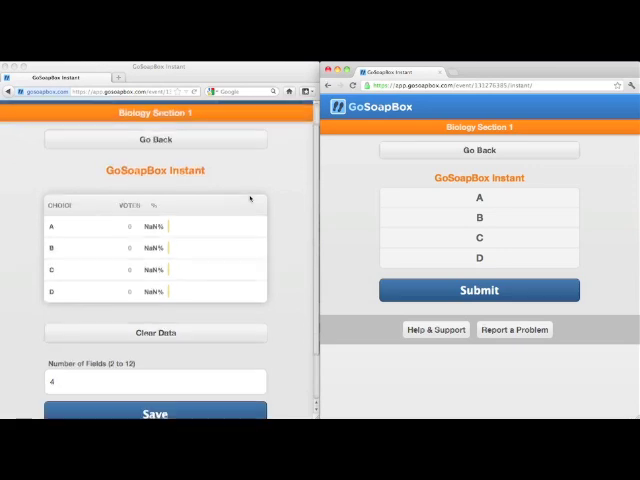
scroll("down", 3)
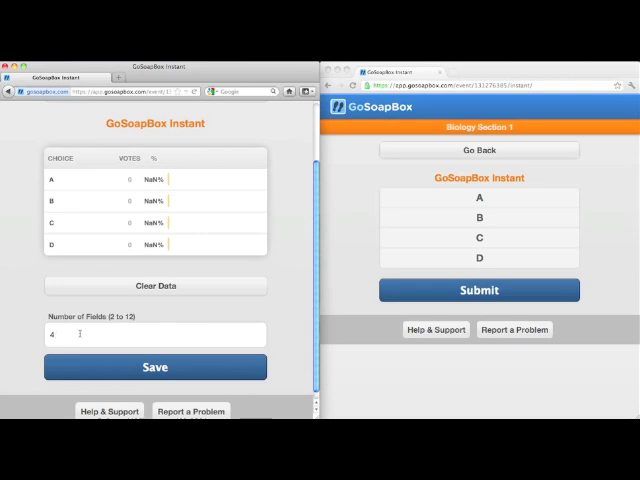
mouse_move(290, 317)
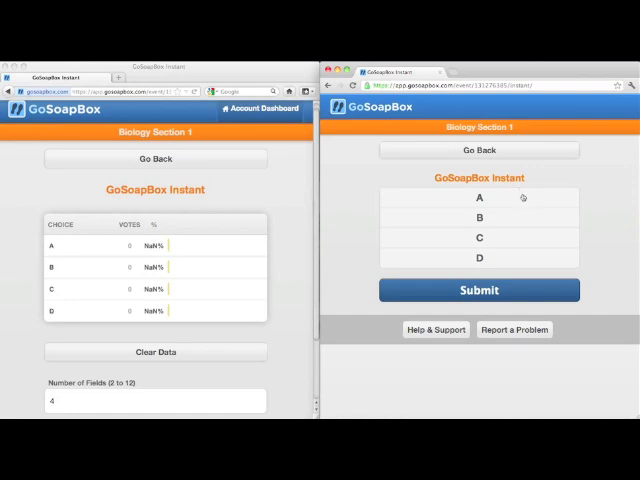
mouse_move(620, 191)
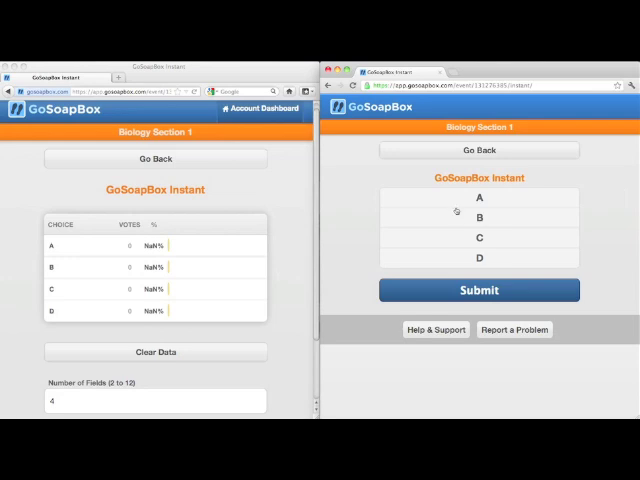
Submit a student vote for choice A and check the teacher results show 1 vote, 100% A
left_click(479, 198)
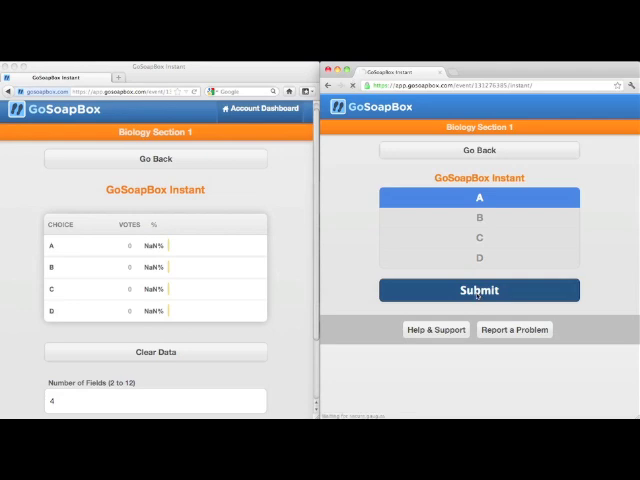
left_click(479, 290)
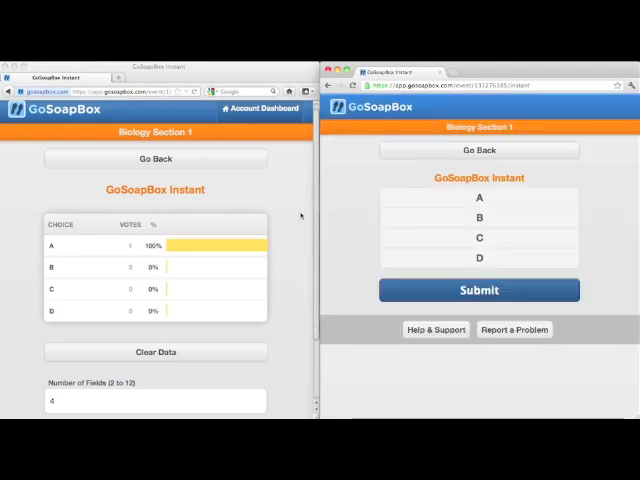
scroll("down", 3)
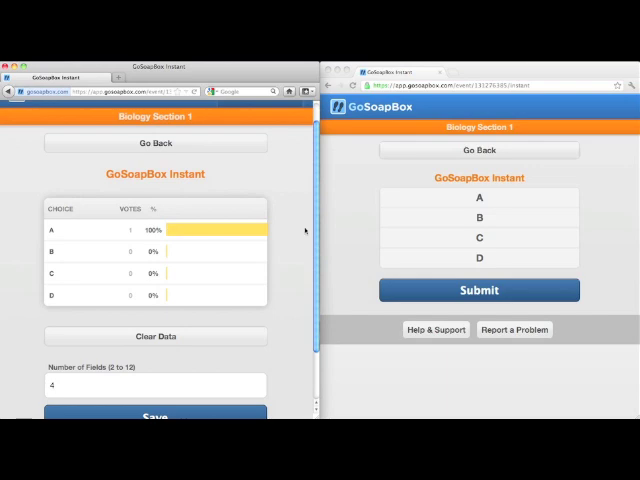